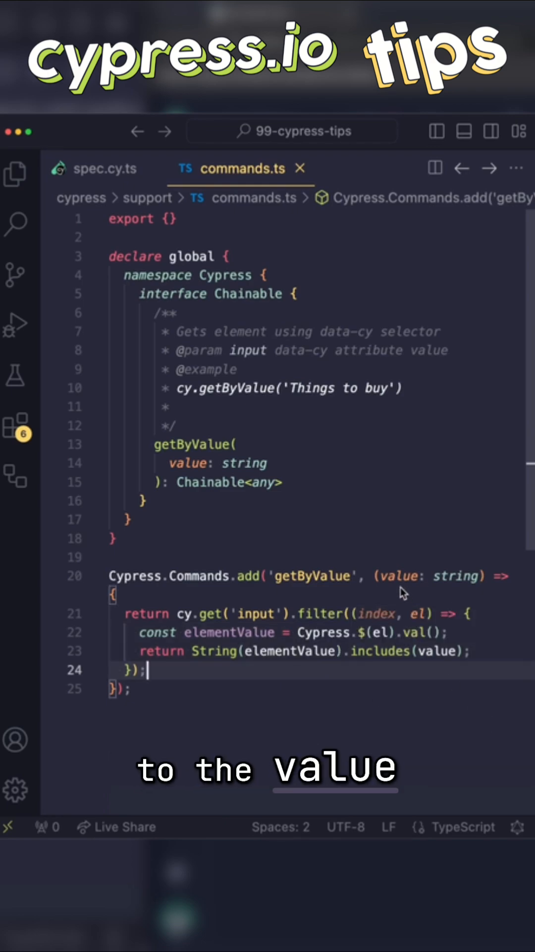
Step: Switch from commands.ts to the spec.cy.ts file showing the 'get by value' test
left_click(104, 169)
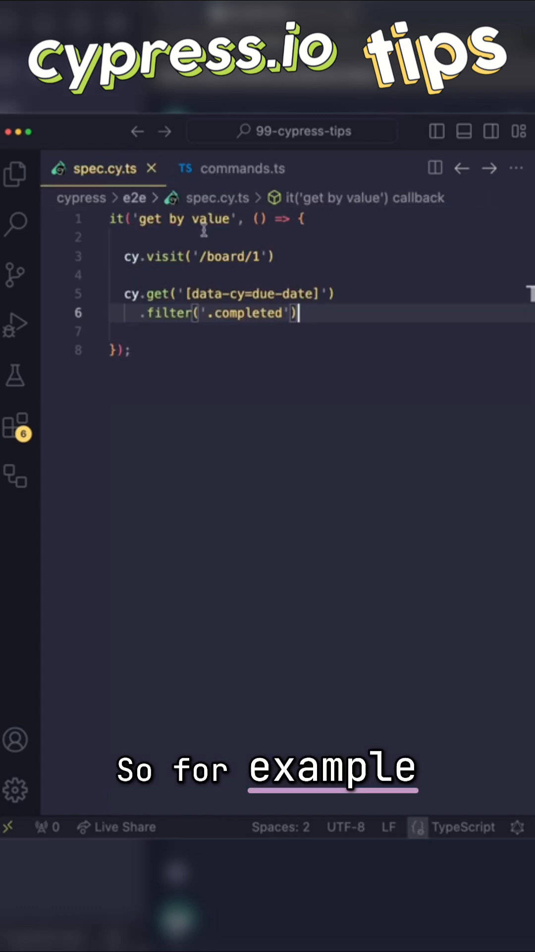